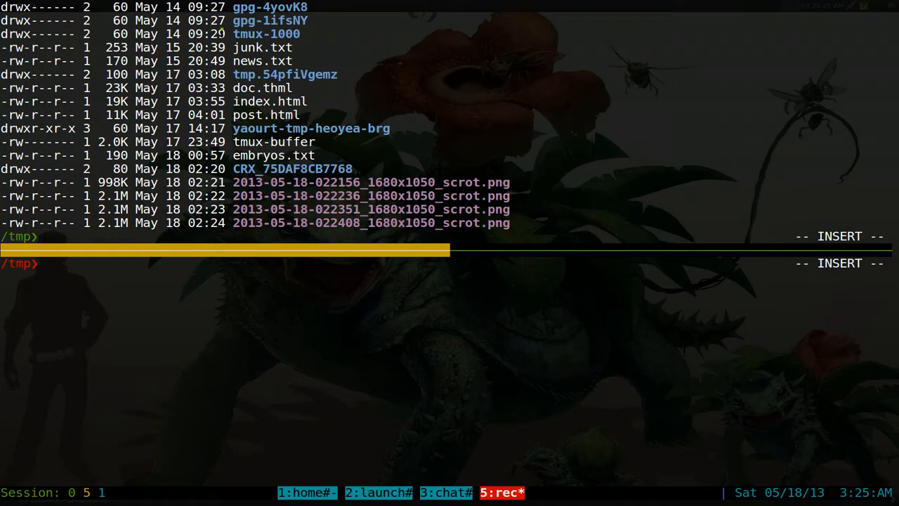
Step: View junk.txt with cat, then upload it with pastebinit -i junk.txt
{"action": "type", "text": "cat"}
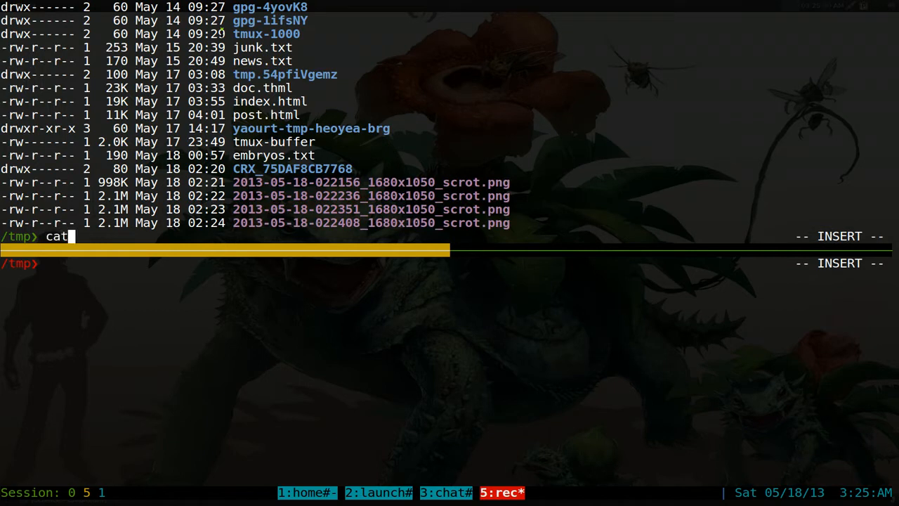
{"action": "type", "text": "j"}
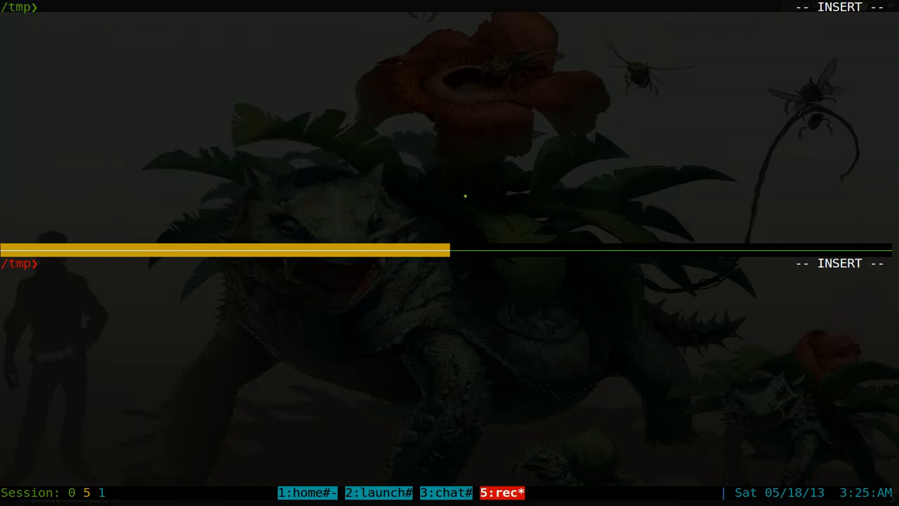
{"action": "type", "text": "pasteb"}
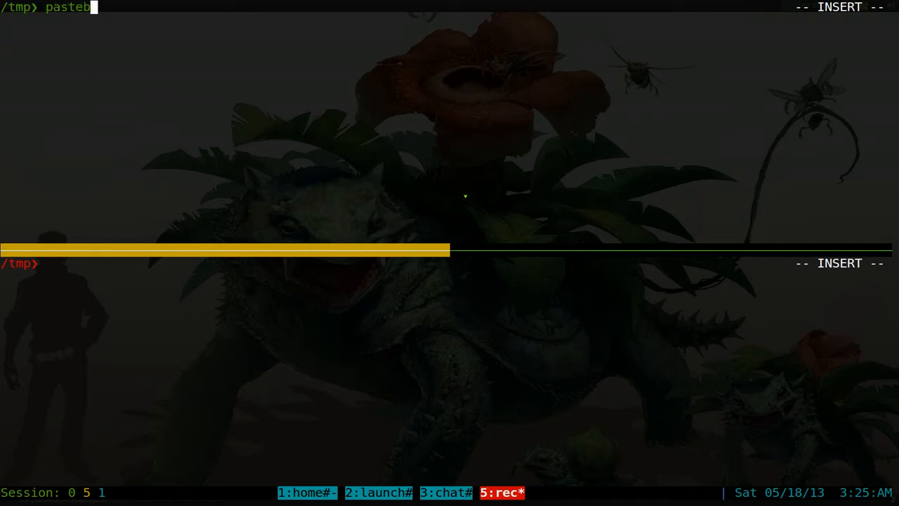
{"action": "type", "text": "init -i jun"}
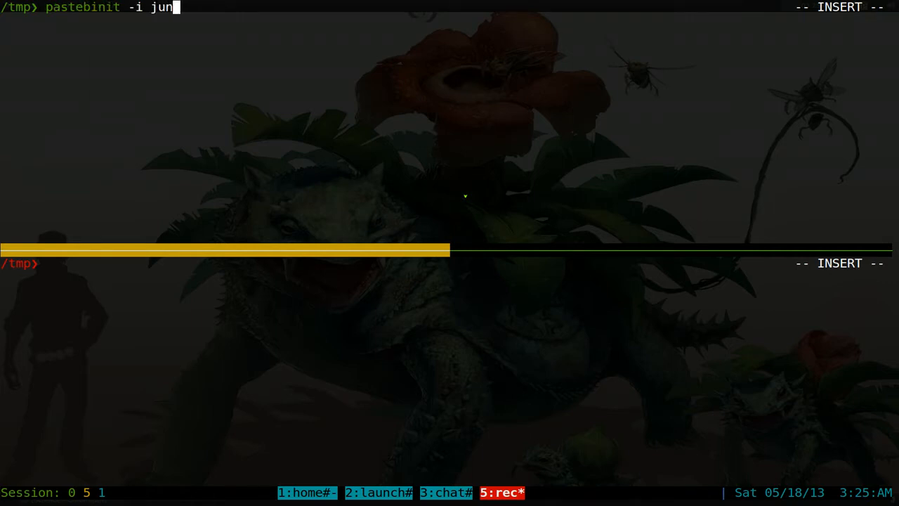
{"action": "type", "text": "k.txt"}
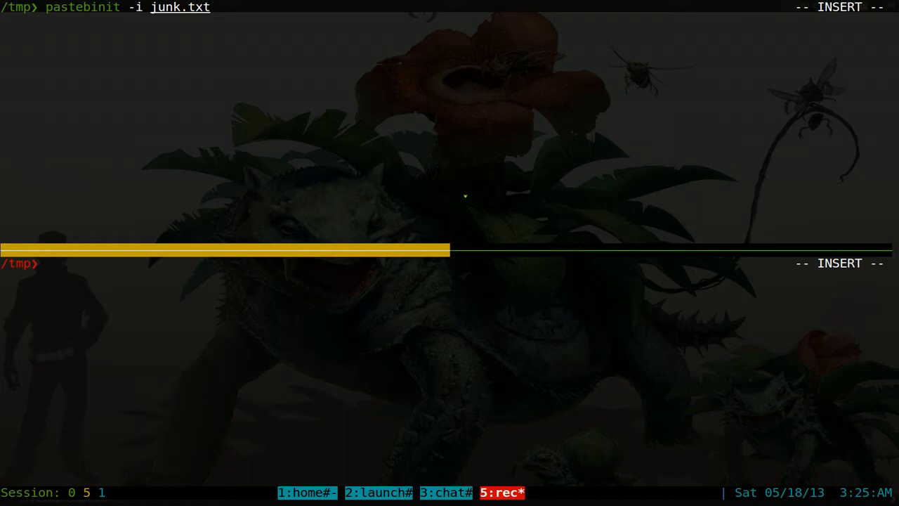
{"action": "key", "text": "Return"}
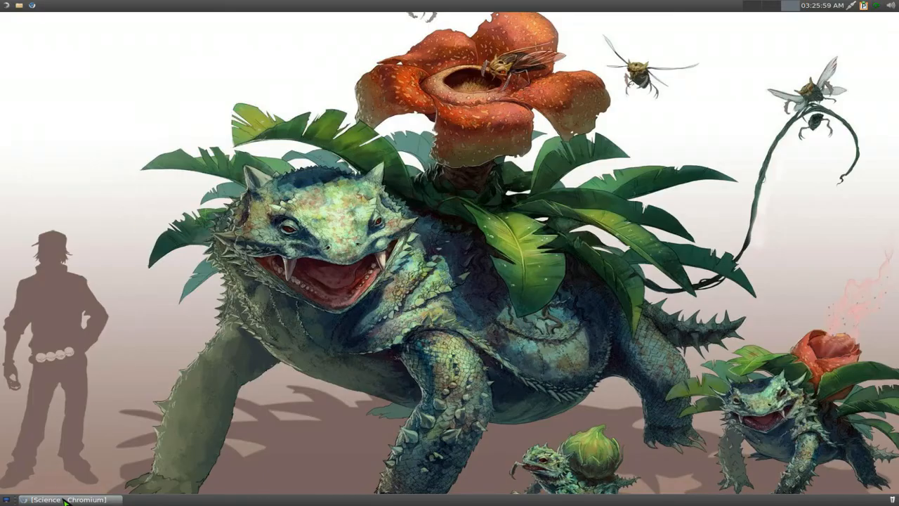
{"action": "type", "text": "http://paste2.org/jwb75Hh8"}
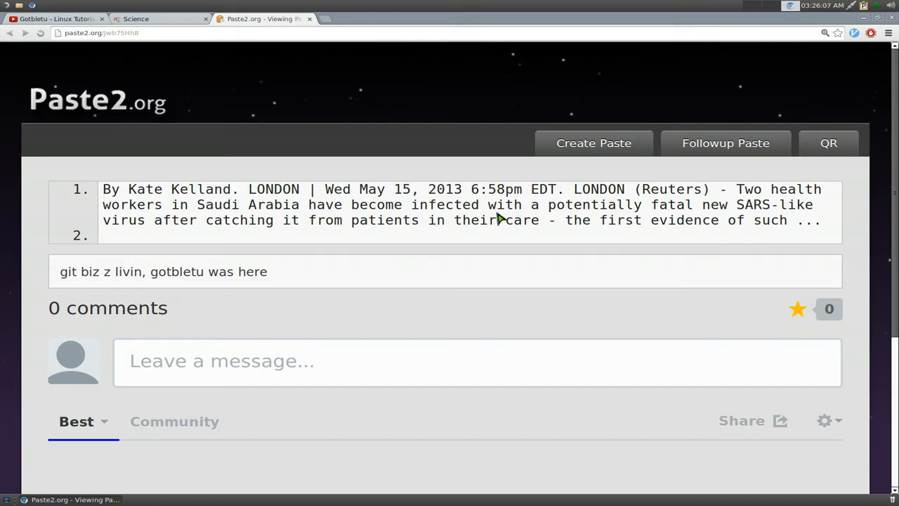
{"action": "mouse_move", "coordinate": [469, 218]}
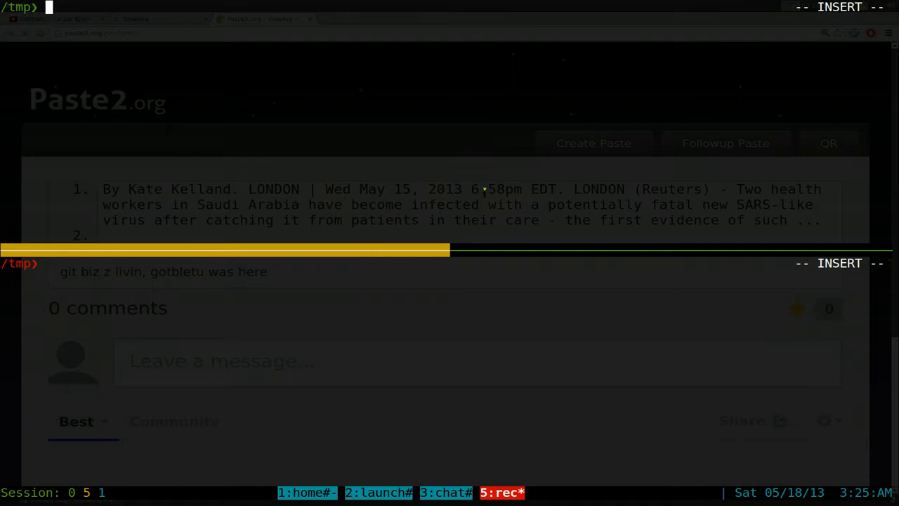
Step: Show kernel info with uname -a, then pipe uname -a output into pastebinit
{"action": "type", "text": "uname -a"}
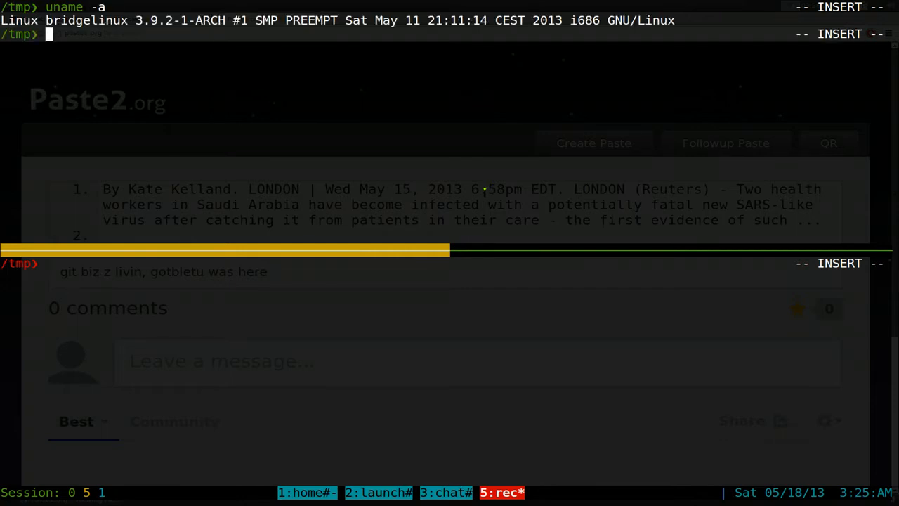
{"action": "type", "text": "uname -a |"}
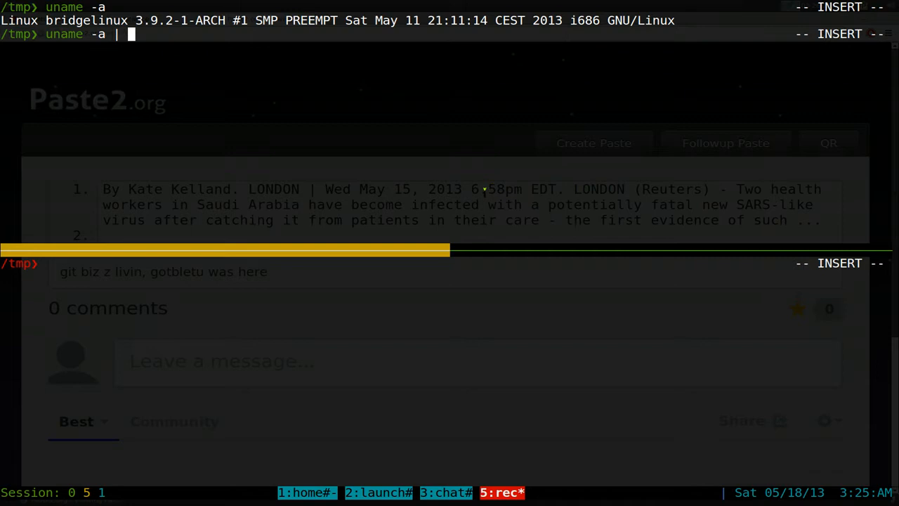
{"action": "type", "text": "pastebinit"}
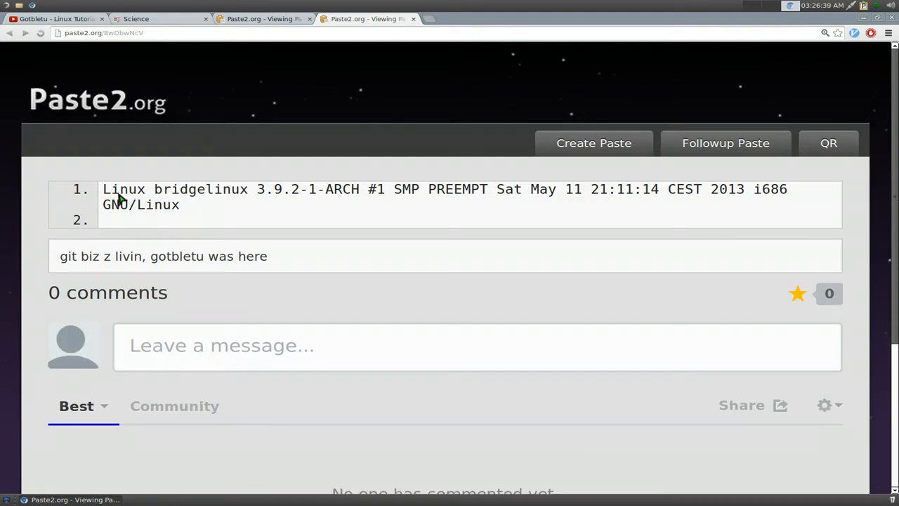
Step: Select the uname output line shown on the Paste2.org kernel-info paste
{"action": "left_click_drag", "start_coordinate": [112, 188], "coordinate": [617, 205]}
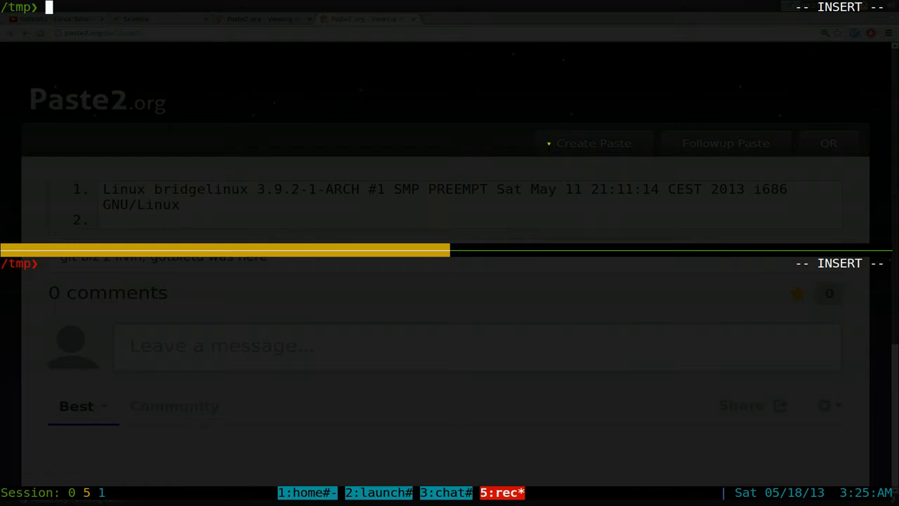
Step: Run cfg-aliases and highlight the pbcopy and pbpaste clipboard alias lines in vim
{"action": "type", "text": "cfg-aliases"}
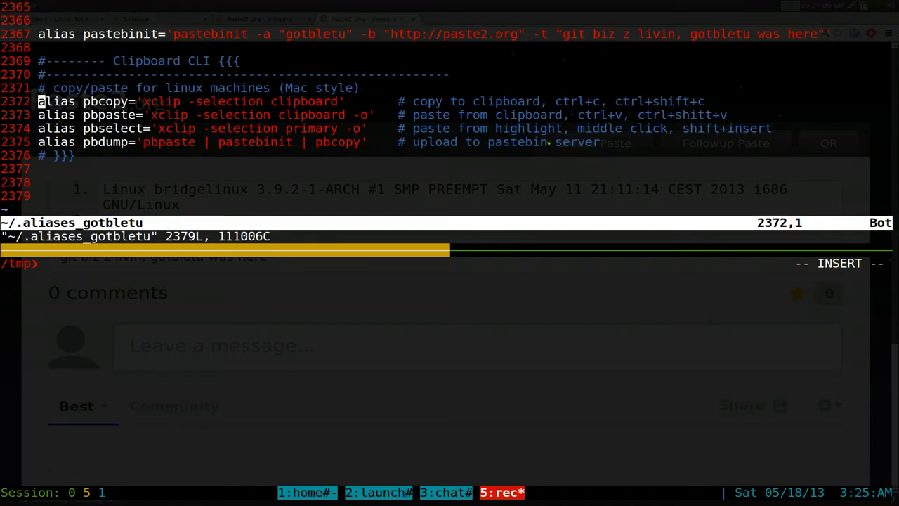
{"action": "key", "text": "V"}
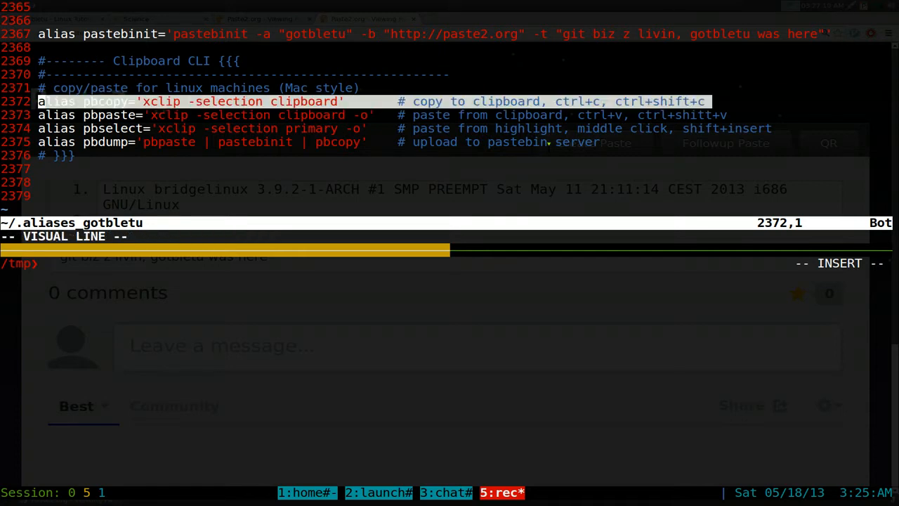
{"action": "key", "text": "j"}
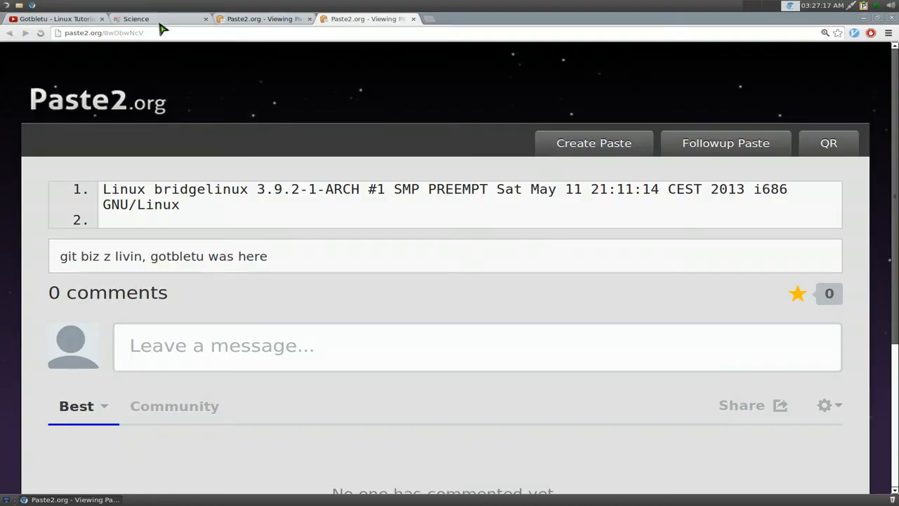
Step: On the Science news page, select and copy the asteroid story's summary text
{"action": "left_click", "coordinate": [135, 20]}
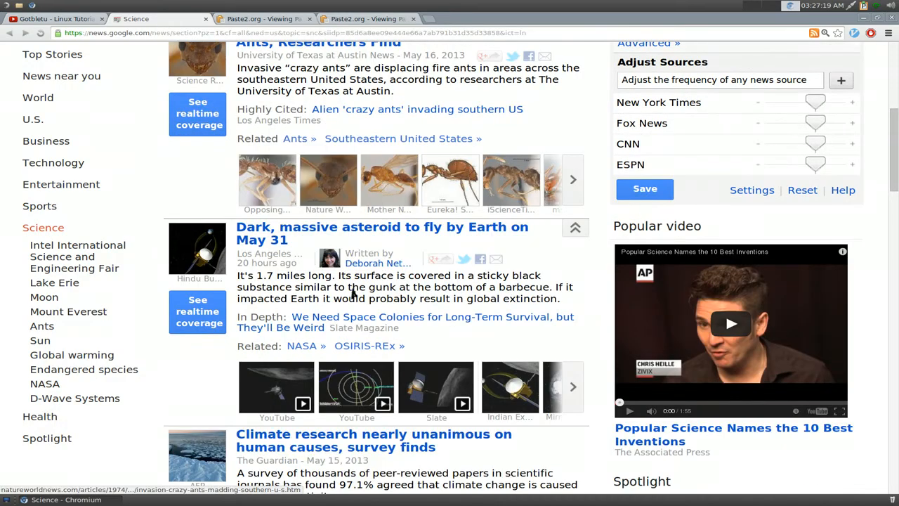
{"action": "scroll", "scroll_direction": "down", "scroll_amount": 3}
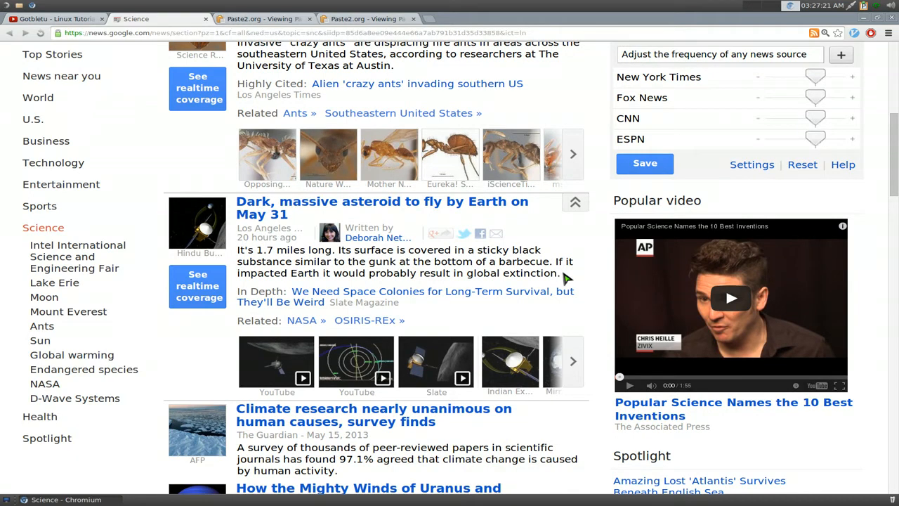
{"action": "left_click_drag", "start_coordinate": [237, 250], "coordinate": [559, 273]}
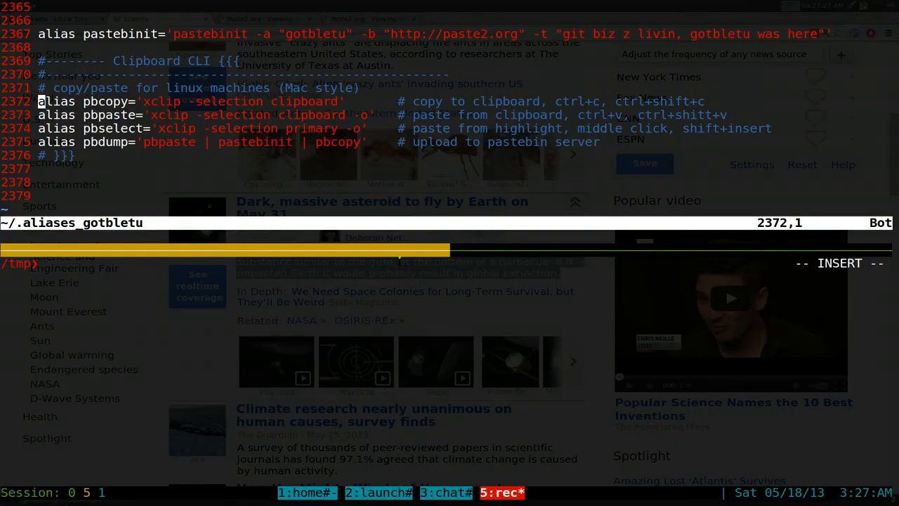
Step: Run pbpaste | pastebinit to upload the clipboard text and follow the returned paste link
{"action": "type", "text": "pbp"}
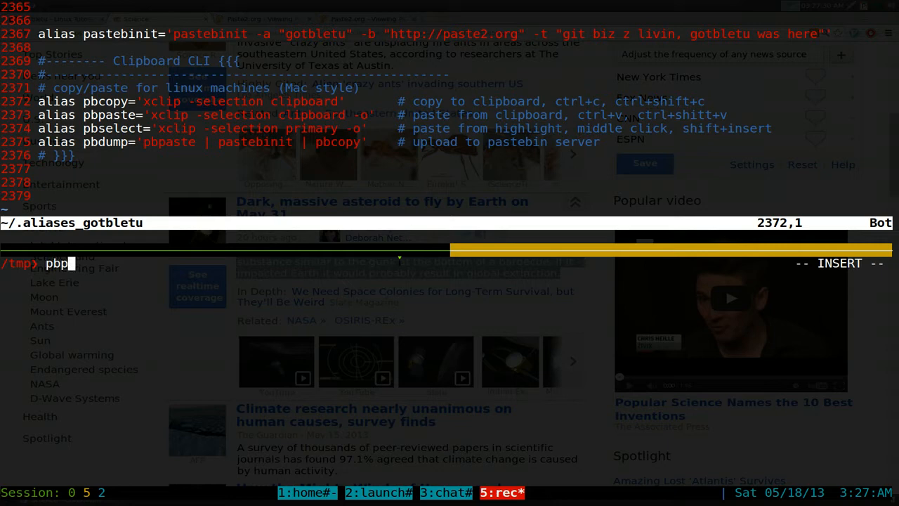
{"action": "type", "text": "aste|"}
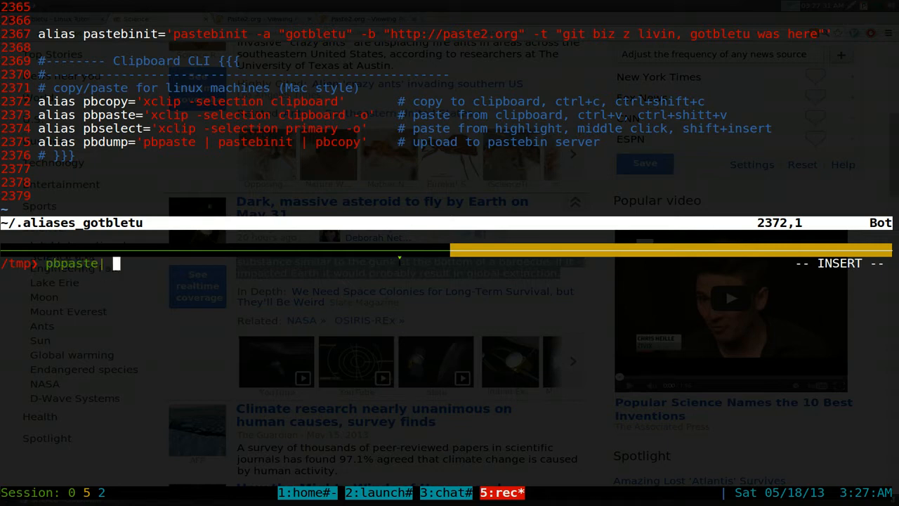
{"action": "type", "text": "pastebinit"}
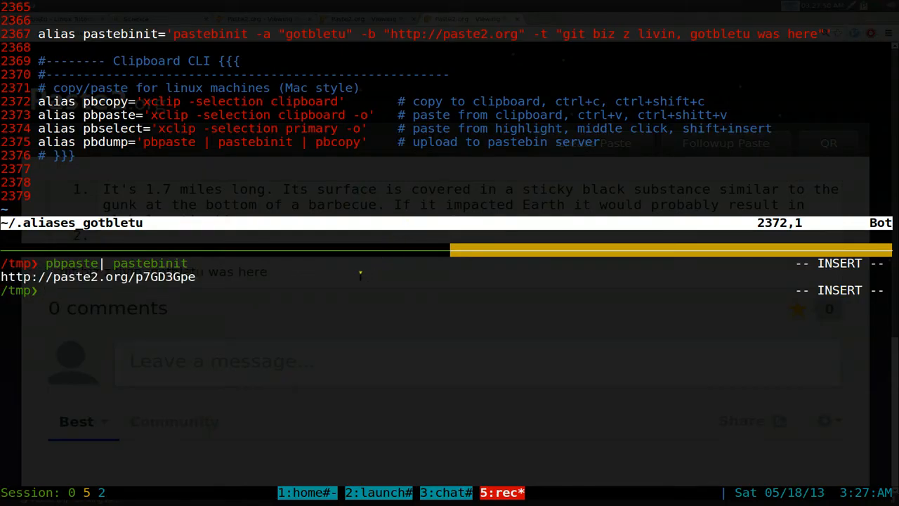
{"action": "right_click", "coordinate": [143, 281]}
{"action": "type", "text": "pbpaste| pastebinit |"}
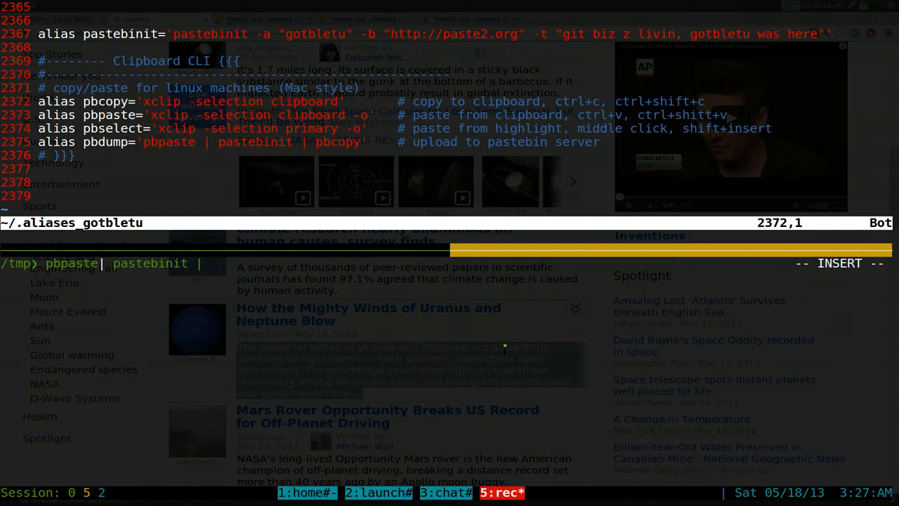
Step: Run pbpaste | pastebinit | pbcopy and view the new Paste2.org page for the winds paragraph
{"action": "type", "text": "pbcopy"}
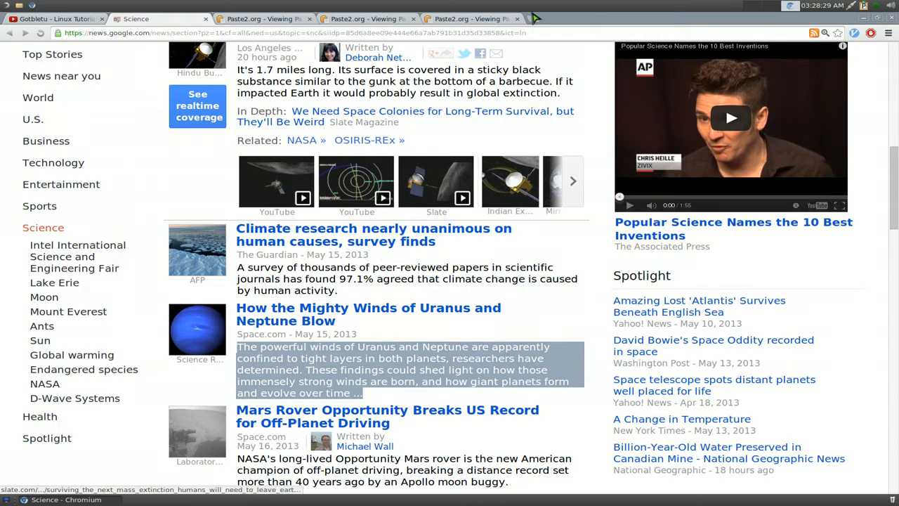
{"action": "left_click", "coordinate": [635, 20]}
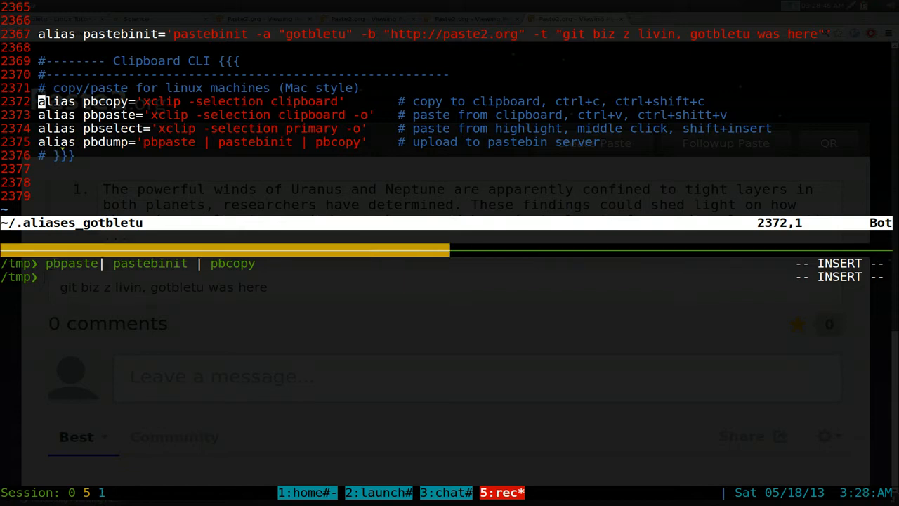
Step: Highlight the pbdump alias line, then upload the copied Kepler paragraph by running pbdump
{"action": "key", "text": "V"}
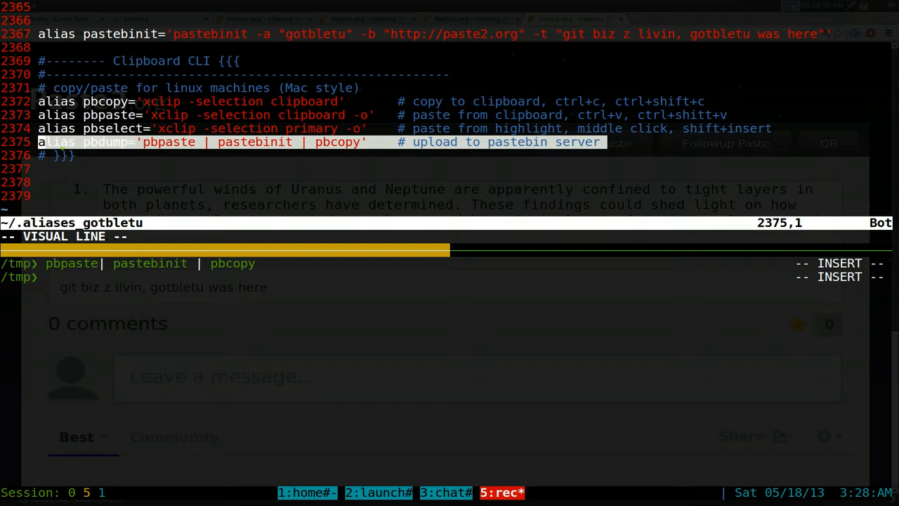
{"action": "key", "text": "Escape"}
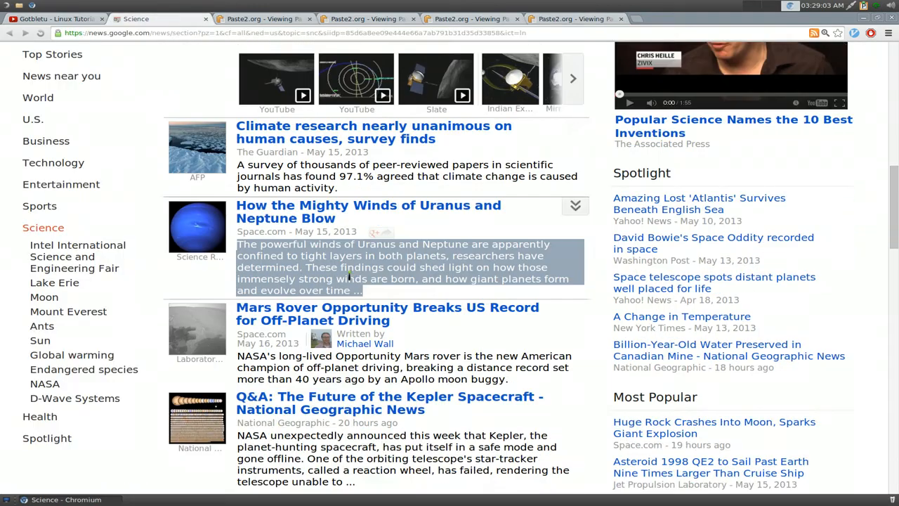
{"action": "scroll", "scroll_direction": "down", "scroll_amount": 3}
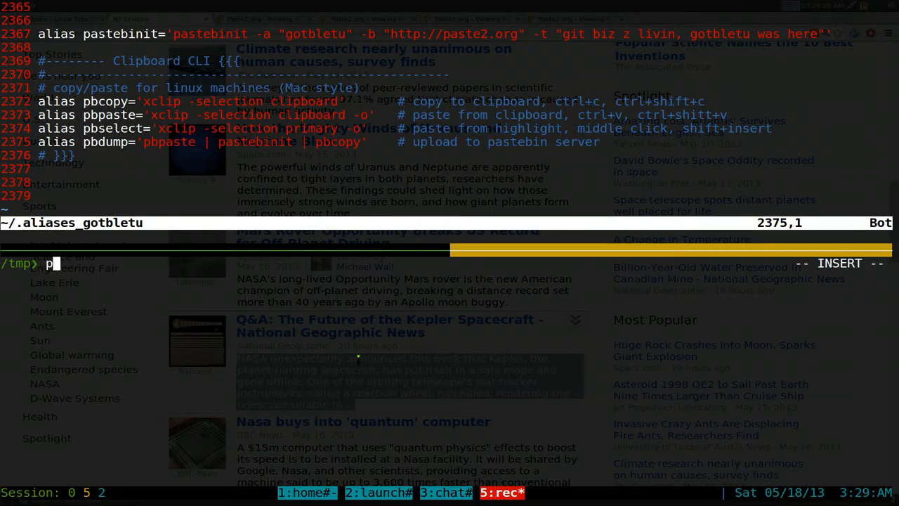
{"action": "type", "text": "bdump"}
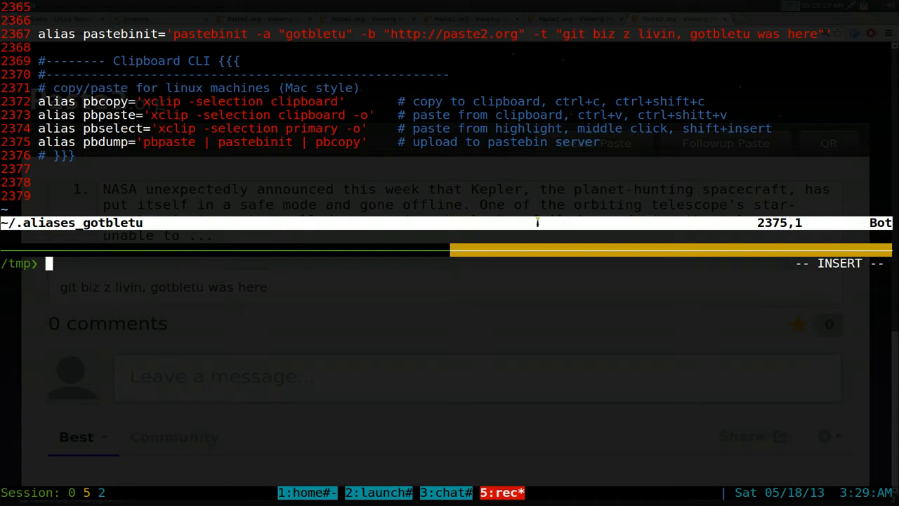
Step: Run dmesg, then upload the copied last kernel log lines with pbdump
{"action": "type", "text": "dm"}
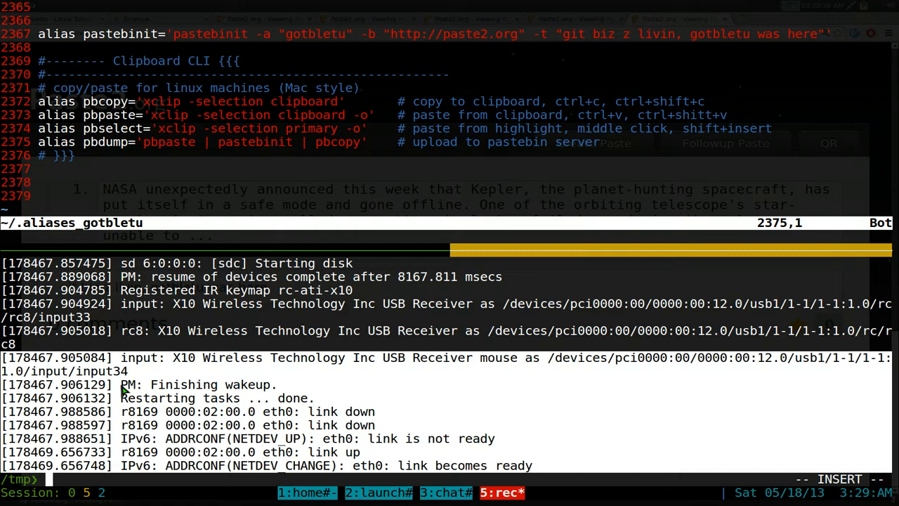
{"action": "type", "text": "pbdump"}
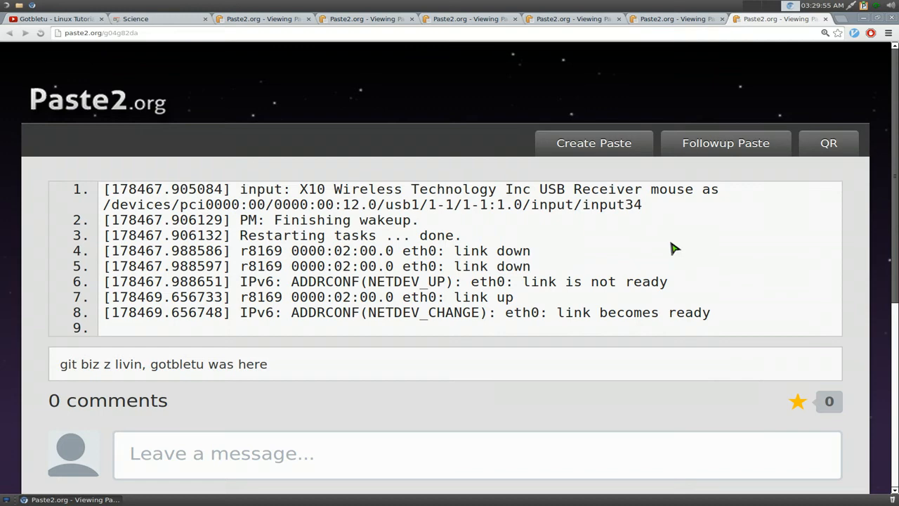
{"action": "mouse_move", "coordinate": [666, 291]}
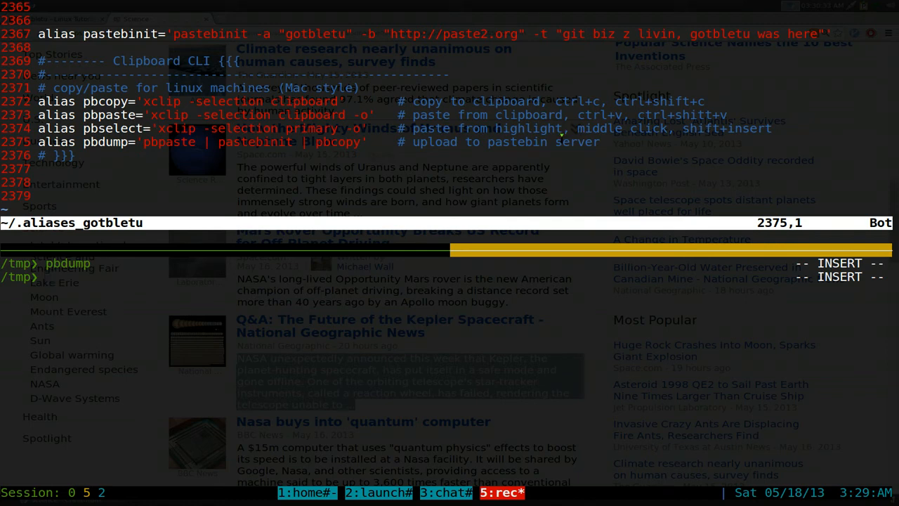
Step: Bring up the pastebinit man page and scroll its OPTIONS from author through title, username and password
{"action": "type", "text": "man pas"}
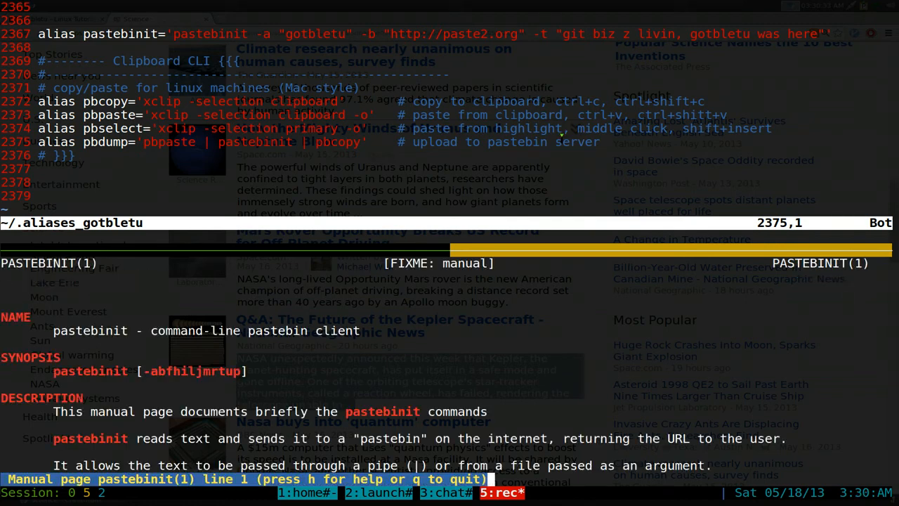
{"action": "scroll", "scroll_direction": "down", "scroll_amount": 3}
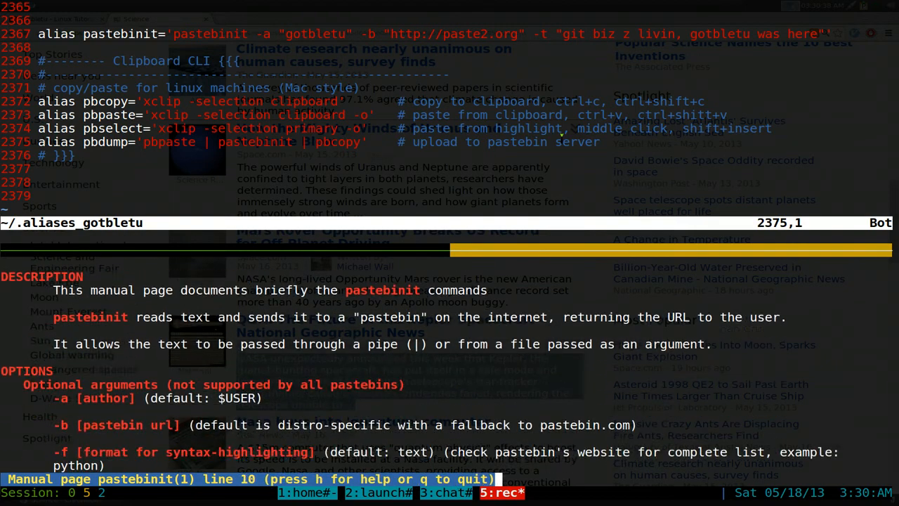
{"action": "scroll", "scroll_direction": "down", "scroll_amount": 3}
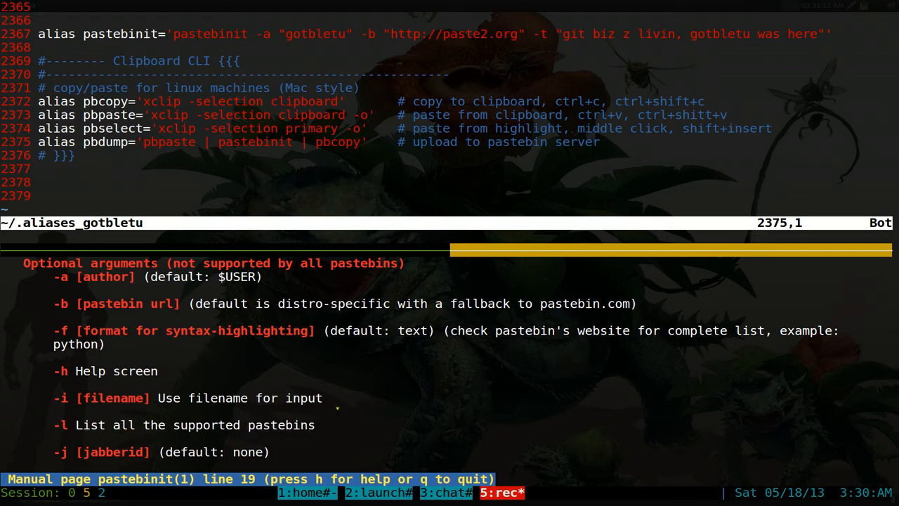
{"action": "scroll", "scroll_direction": "down", "scroll_amount": 3}
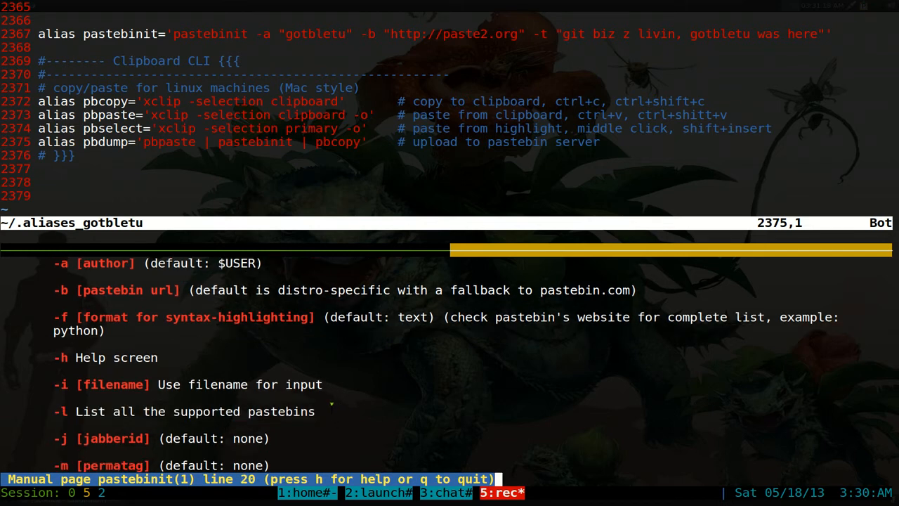
{"action": "scroll", "scroll_direction": "down", "scroll_amount": 3}
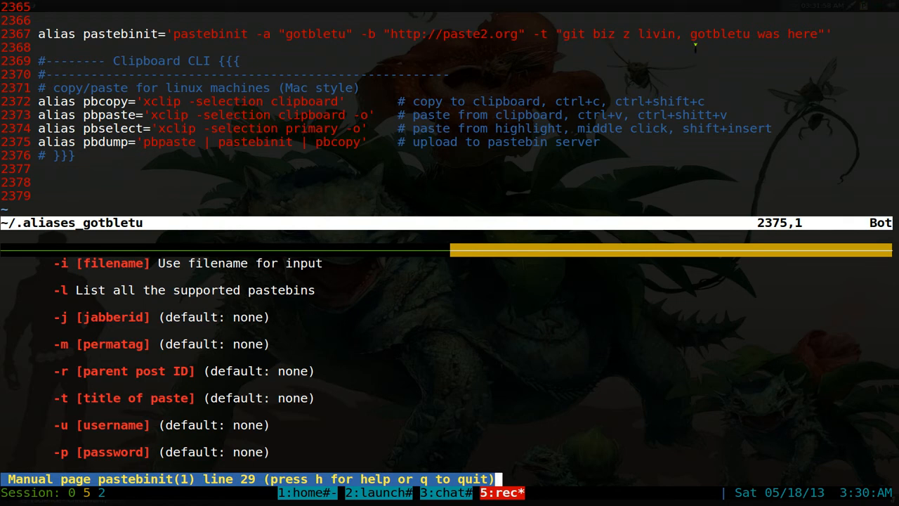
Step: Scroll to the CONFIGURATION FILE section, then quit the man page back to the /tmp prompt
{"action": "scroll", "scroll_direction": "down", "scroll_amount": 3}
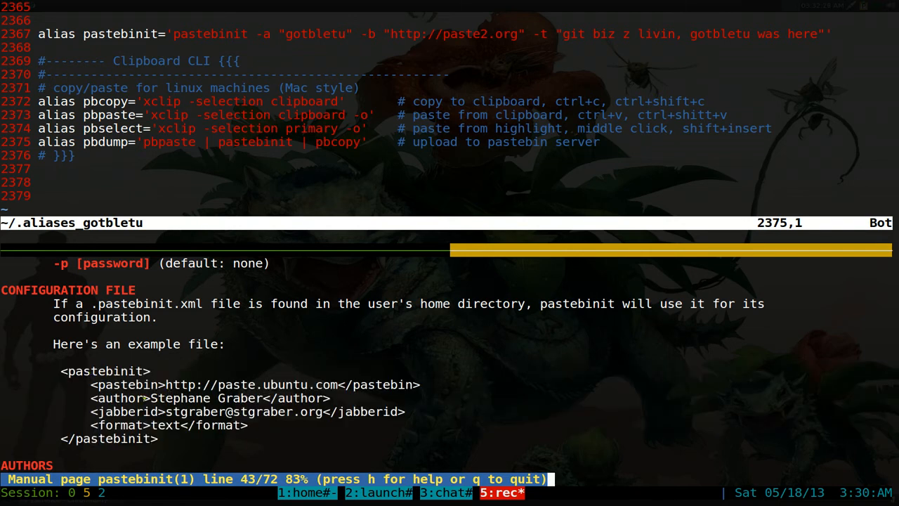
{"action": "double_click", "coordinate": [203, 397]}
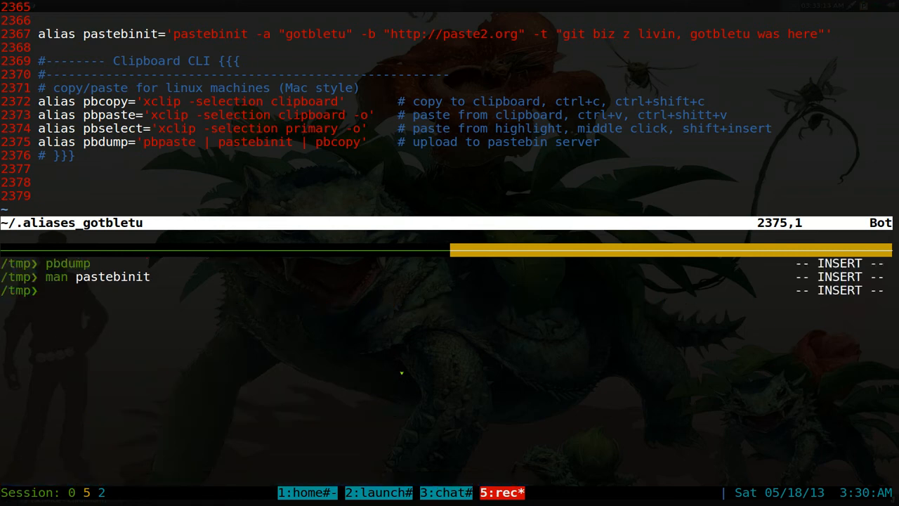
Step: Run 'pastebinit -l' to list supported services, from paste2.org and pastebin.com to yourpaste.net
{"action": "type", "text": "pastebin"}
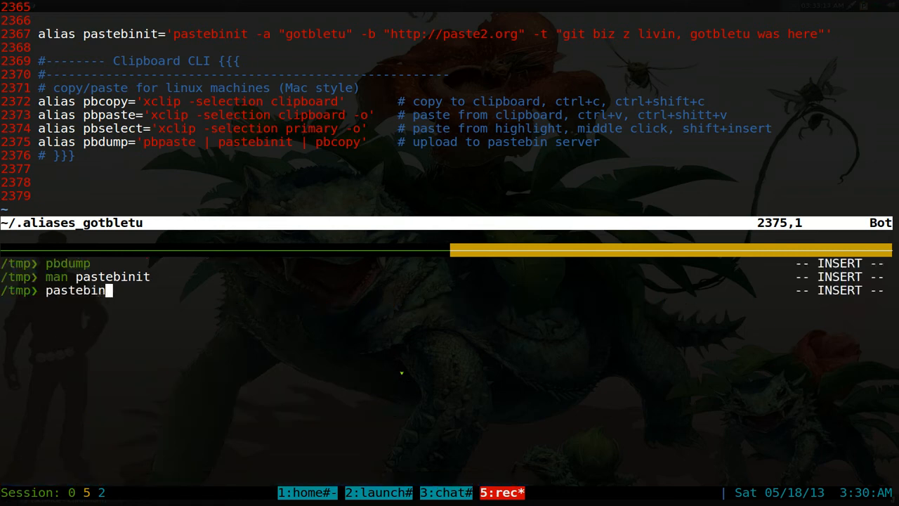
{"action": "type", "text": "it"}
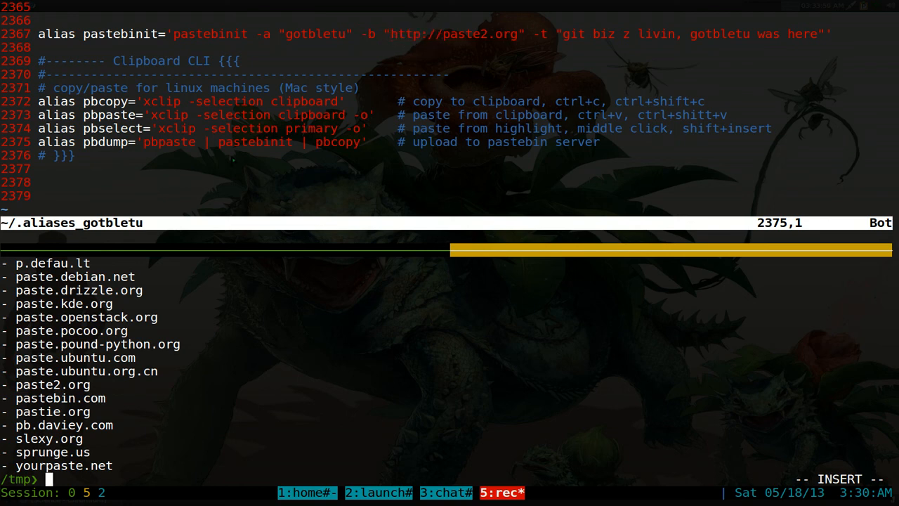
{"action": "mouse_move", "coordinate": [244, 413]}
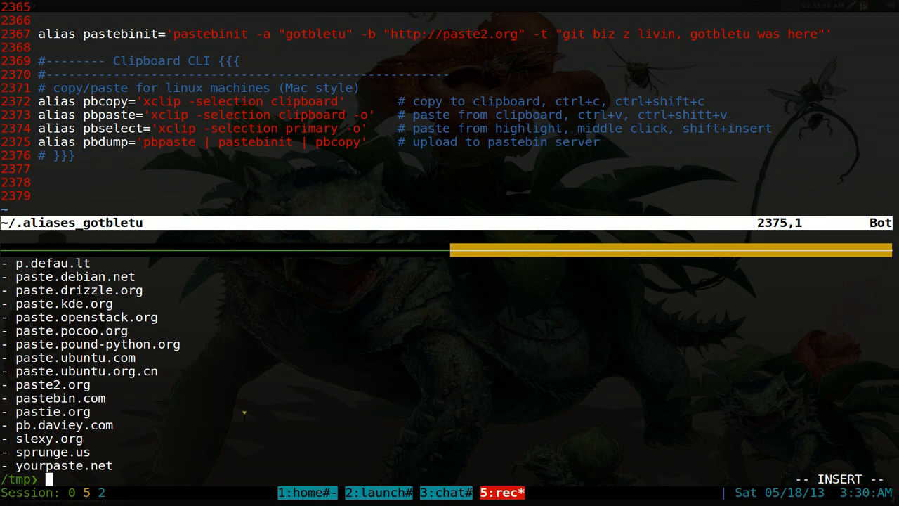
{"action": "mouse_move", "coordinate": [270, 393]}
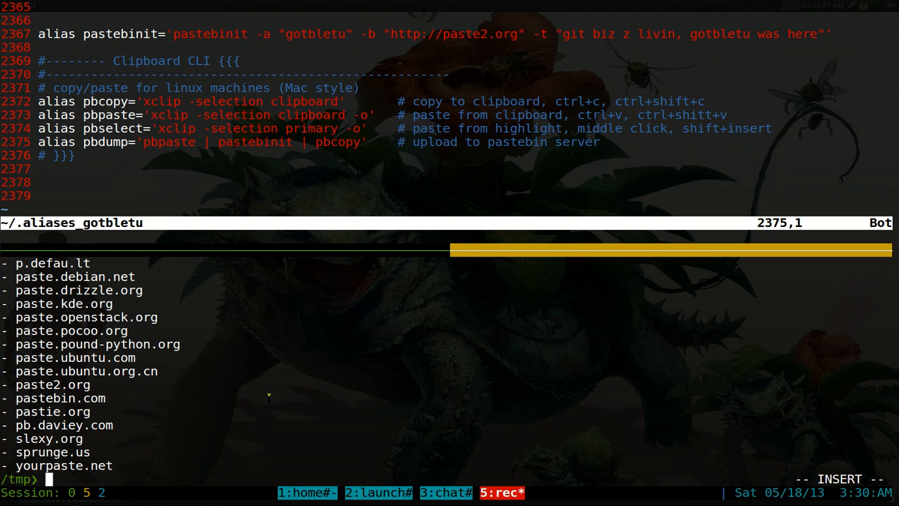
{"action": "mouse_move", "coordinate": [275, 391]}
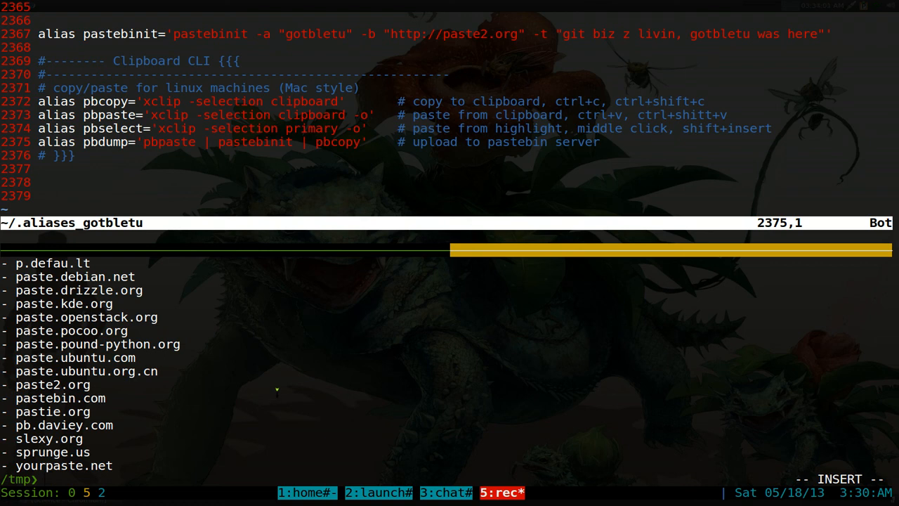